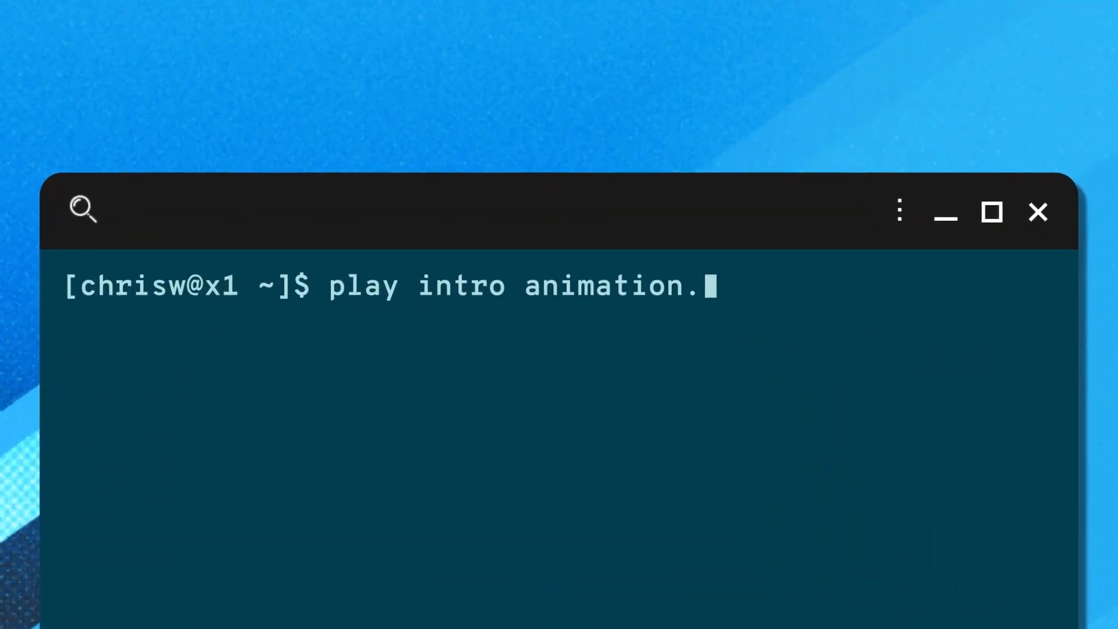
# Execute 'play intro animation.' in the terminal to start the wireframe tunnel with floating icons.
pyautogui.press('Return')
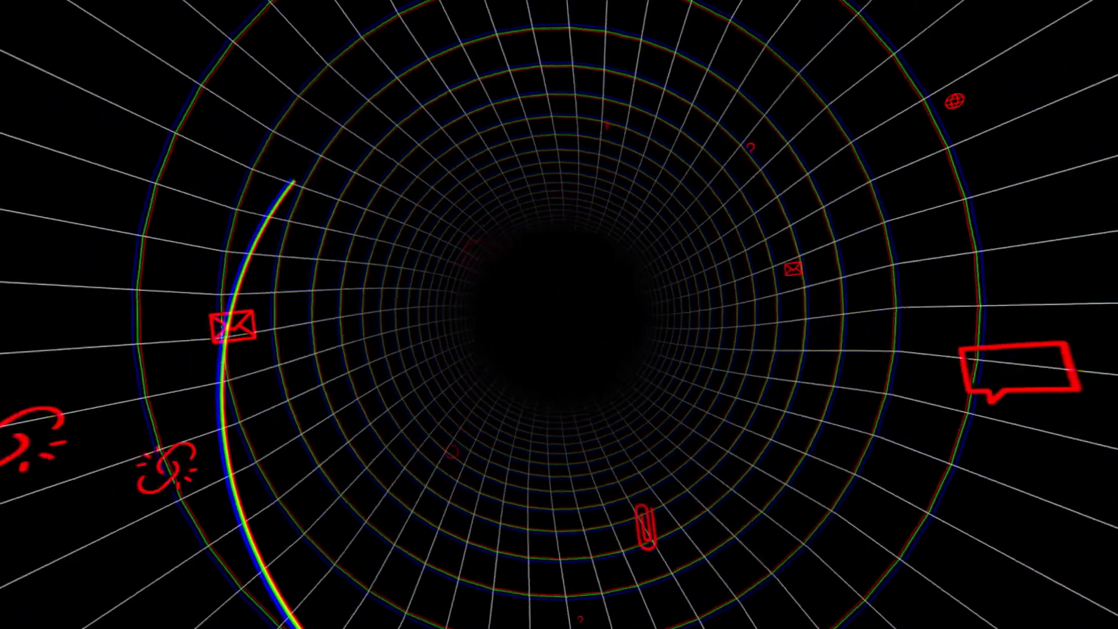